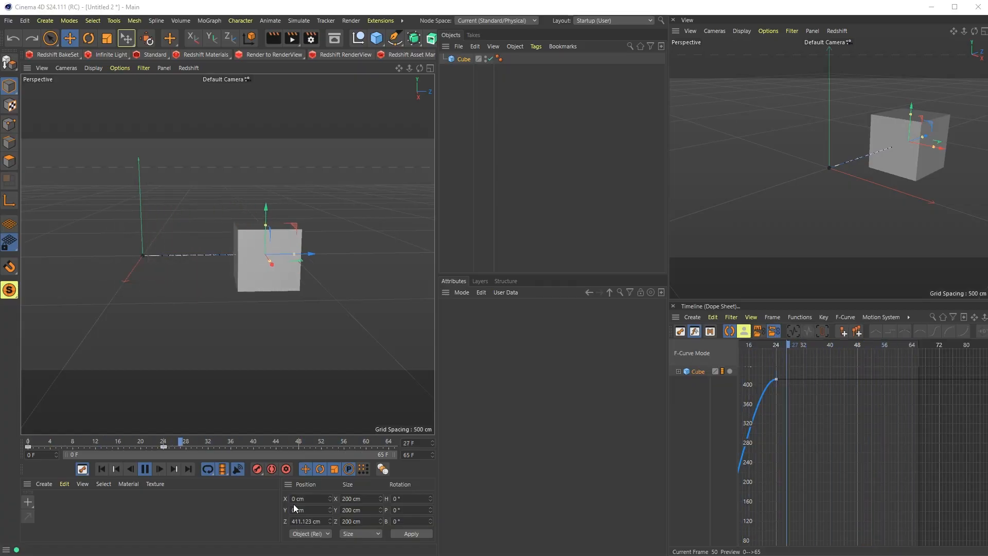
- Play back the cube's Z-position animation to watch it ease up toward about 400
{"action": "left_click", "coordinate": [159, 469]}
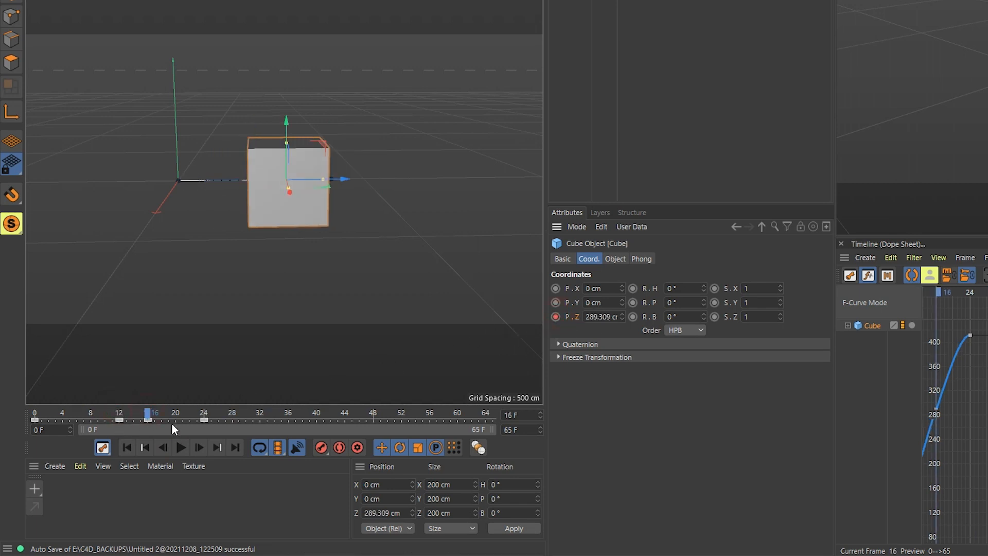
{"action": "left_click", "coordinate": [202, 421]}
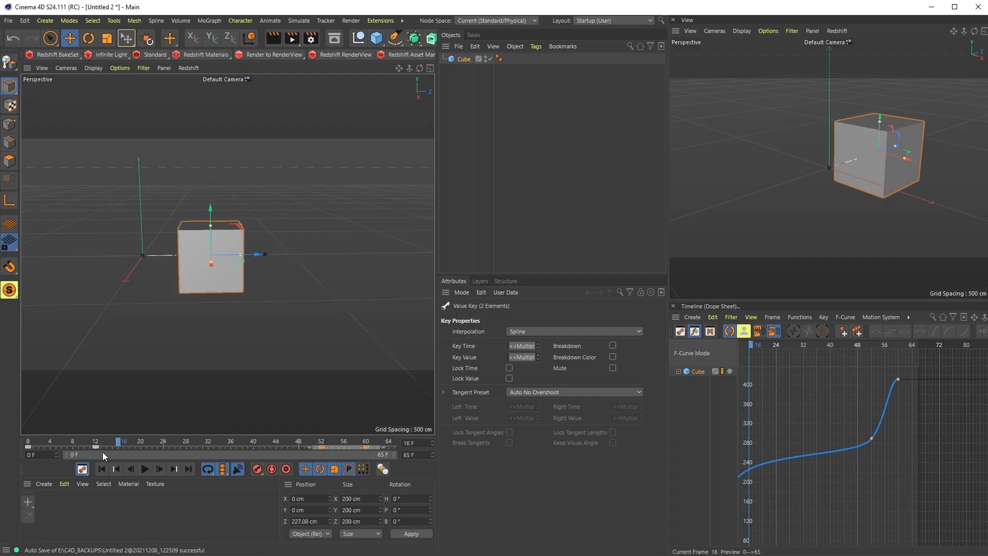
{"action": "left_click", "coordinate": [145, 469]}
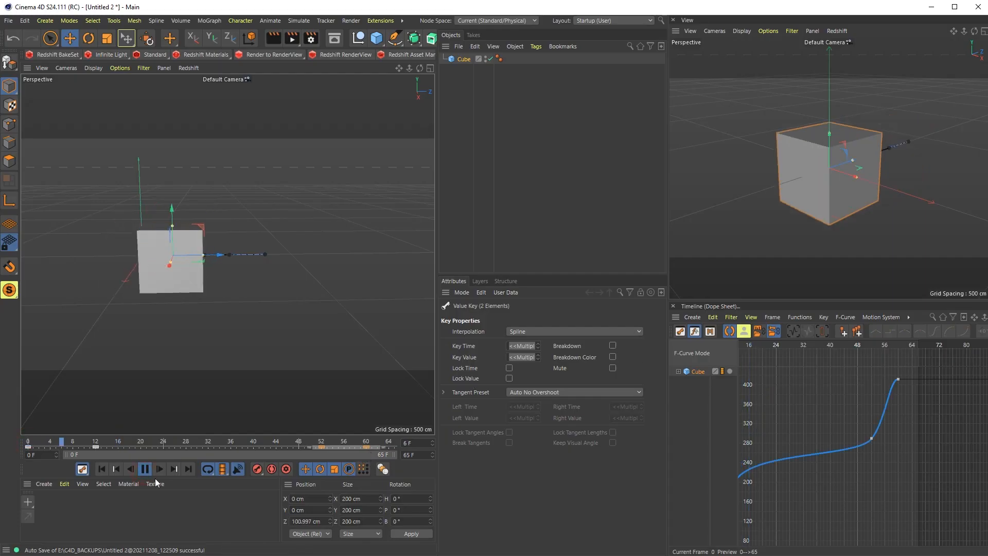
{"action": "left_click", "coordinate": [173, 469]}
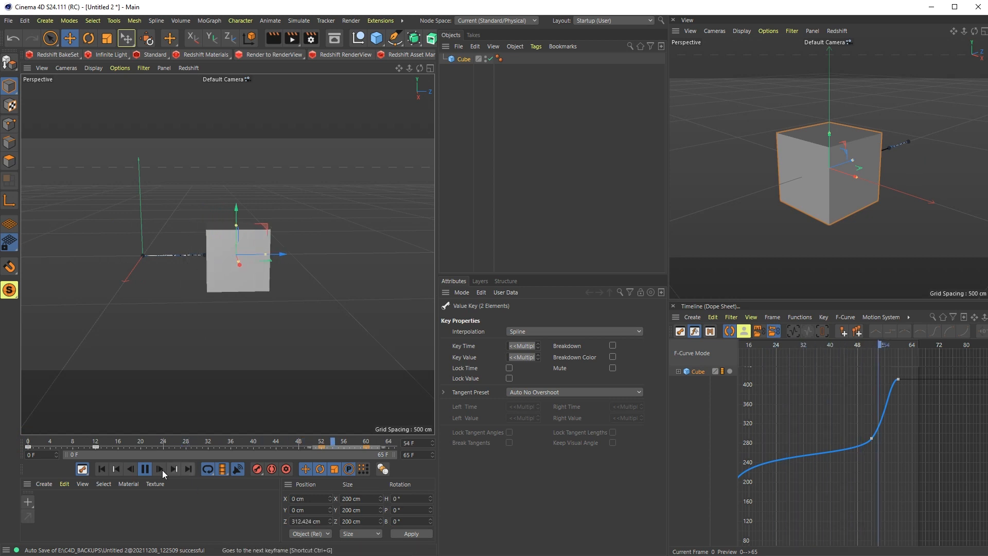
{"action": "left_click", "coordinate": [159, 469]}
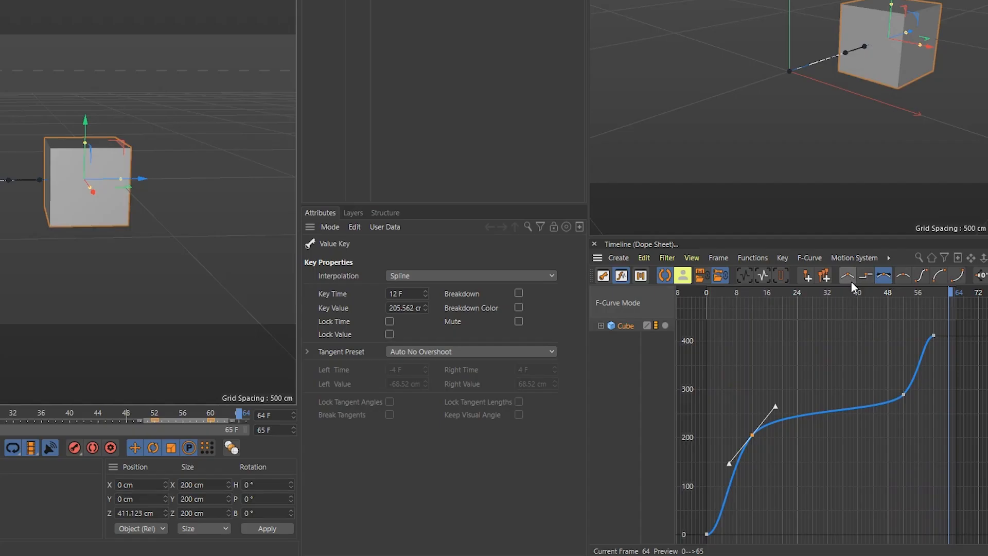
- Make the frame-52 key's tangents linear, then rewind to the first frame
{"action": "left_click", "coordinate": [848, 276]}
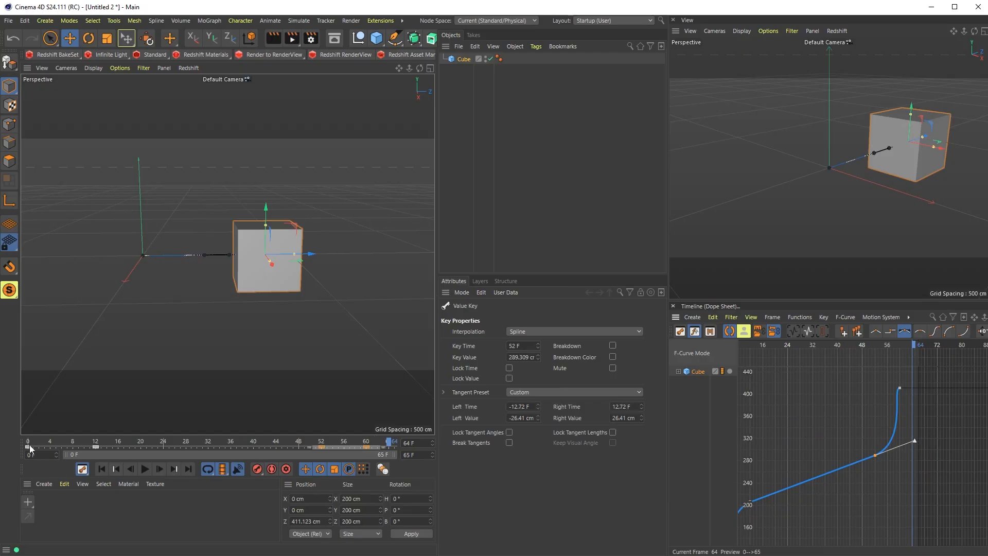
{"action": "left_click", "coordinate": [144, 469]}
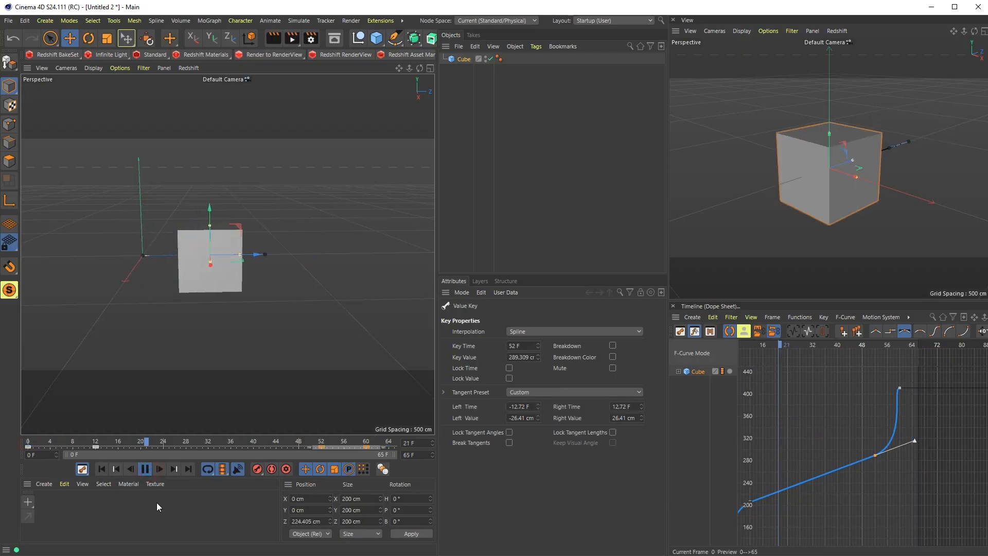